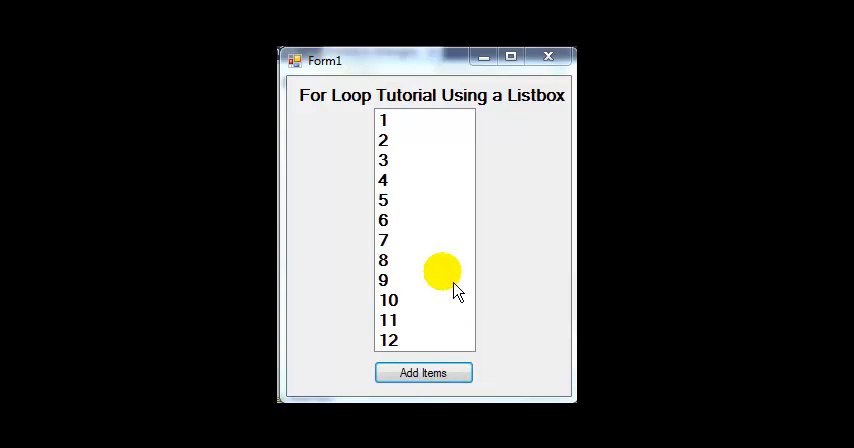
mouse_move(400, 160)
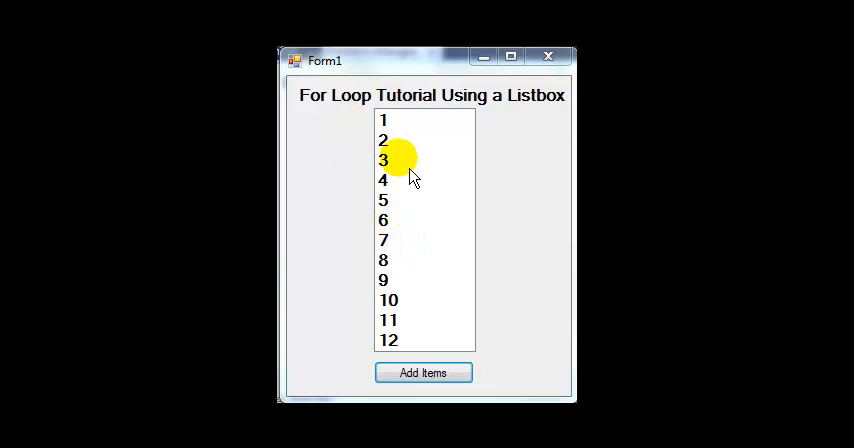
mouse_move(484, 120)
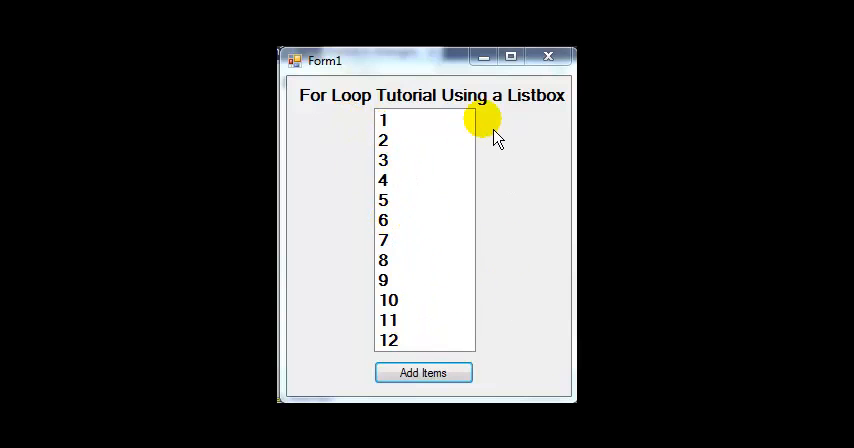
mouse_move(508, 308)
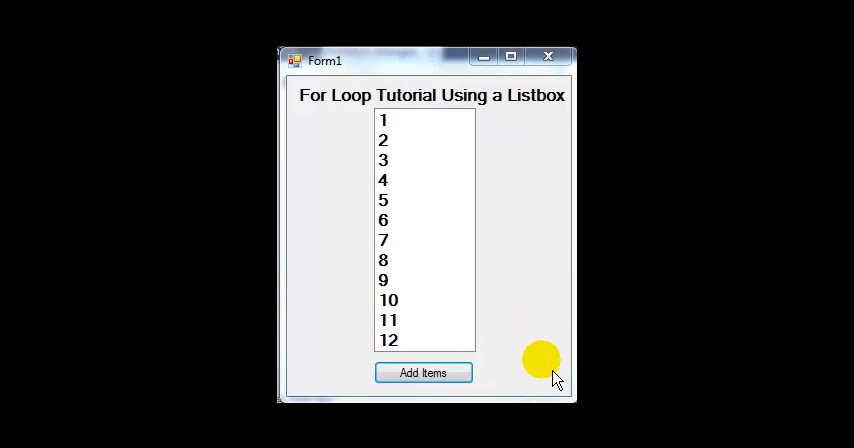
mouse_move(528, 376)
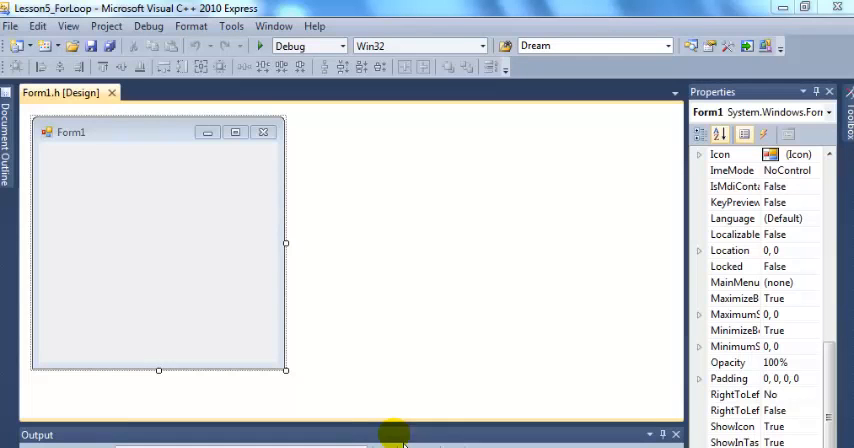
mouse_move(284, 200)
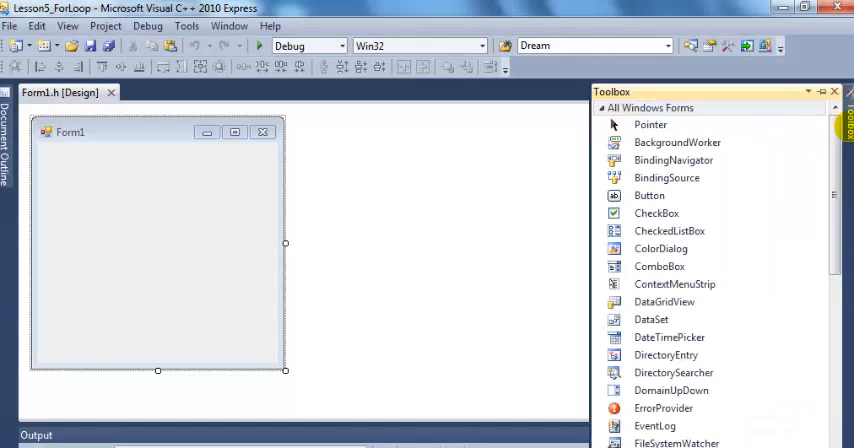
Drag a ListBox from the Toolbox onto Form1 as a tall, empty list box
scroll(down, 3)
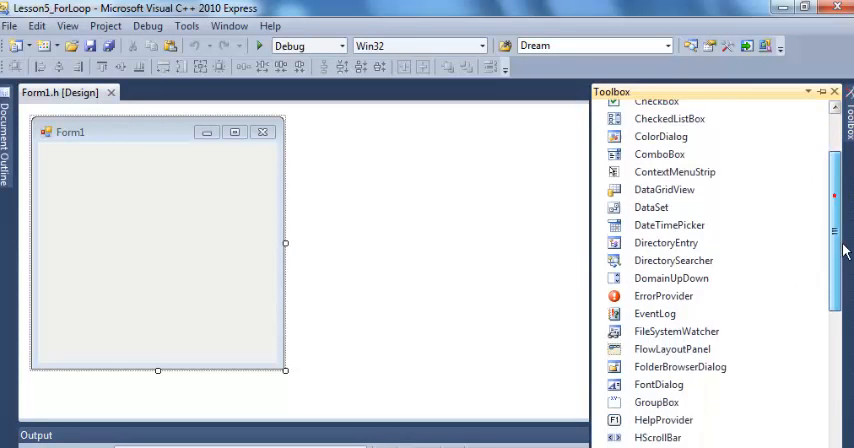
scroll(down, 3)
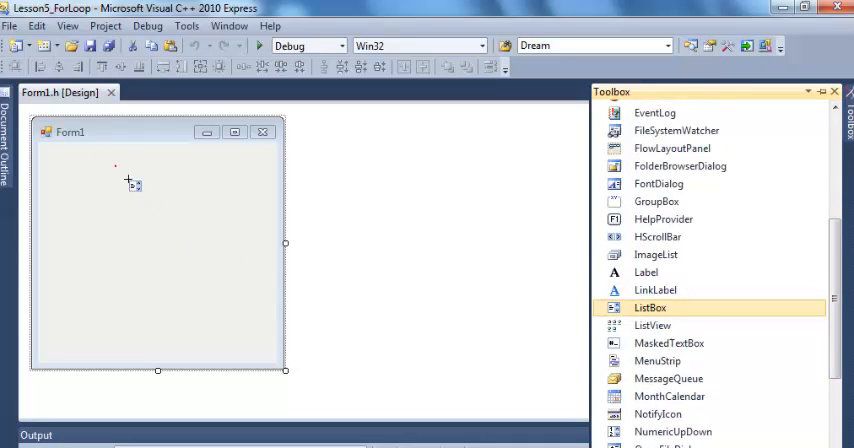
drag(118, 164, 200, 330)
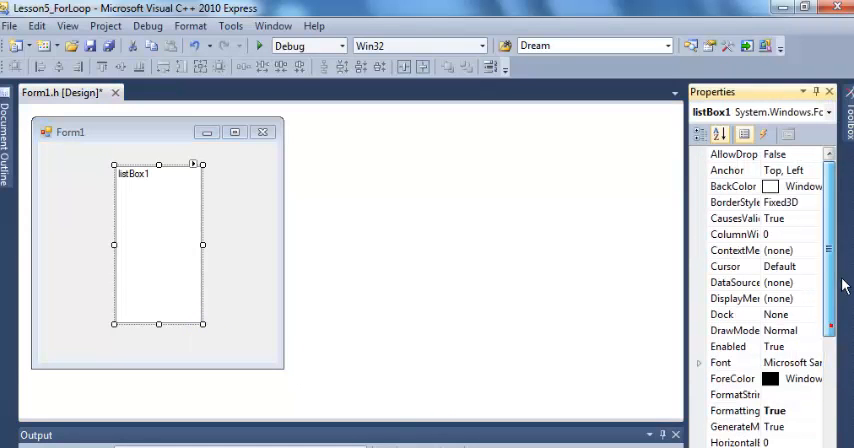
scroll(up, 3)
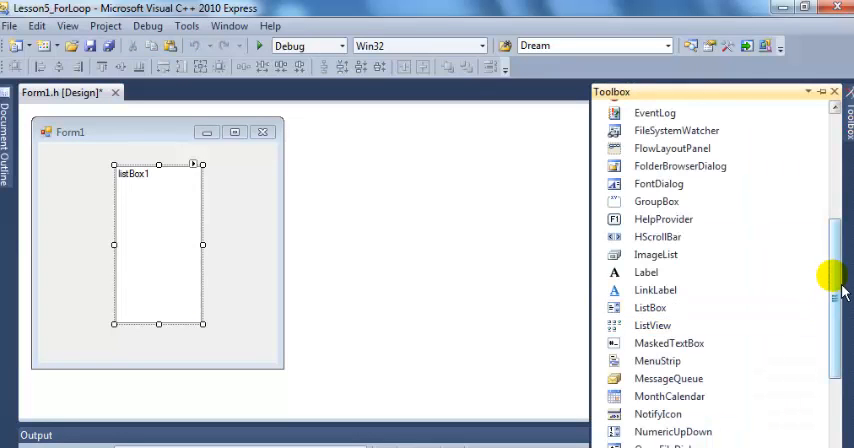
scroll(up, 3)
text(btnAddItems)
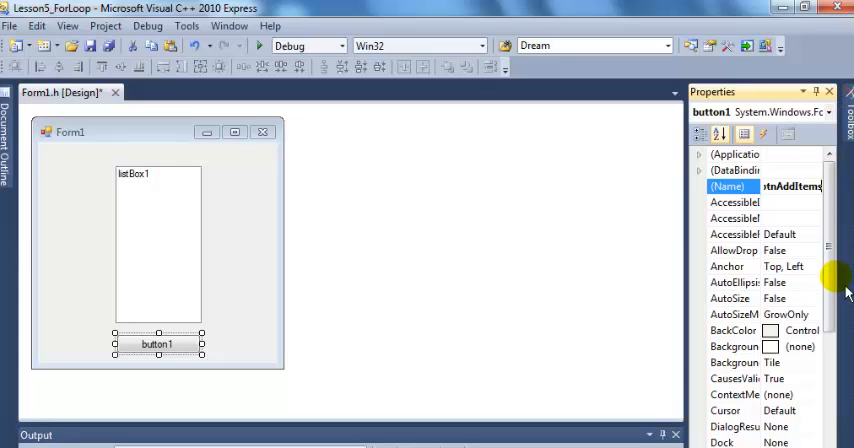
Add the btnAddItems button reading 'Add Items' and rename the list box lstAddItems
scroll(down, 3)
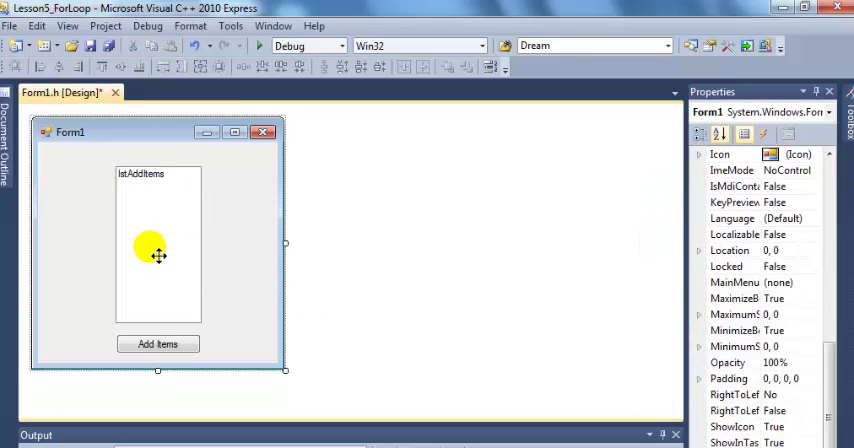
click(158, 250)
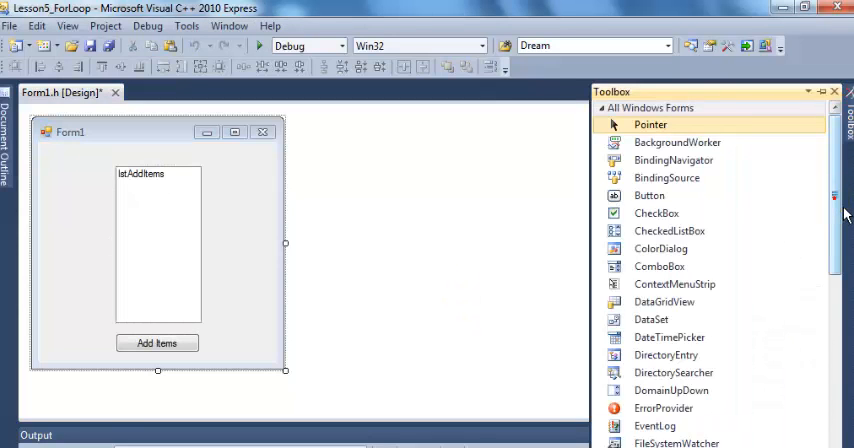
Place a label at the top of the form reading 'For Loop Tutorial Using a Listbox'
scroll(down, 3)
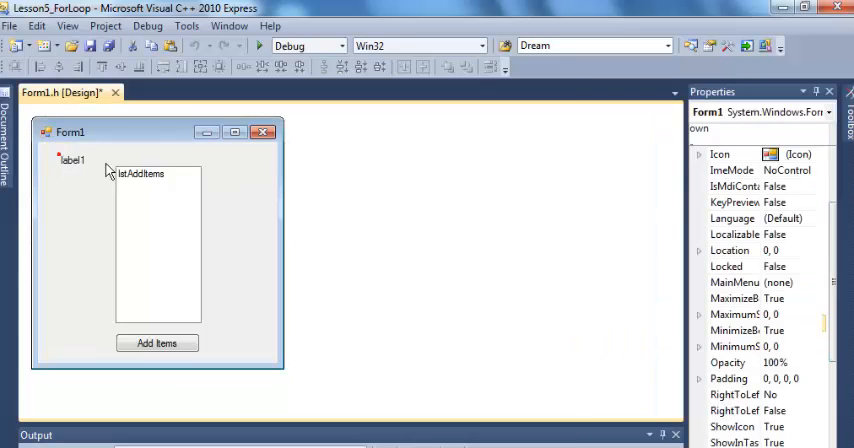
click(72, 160)
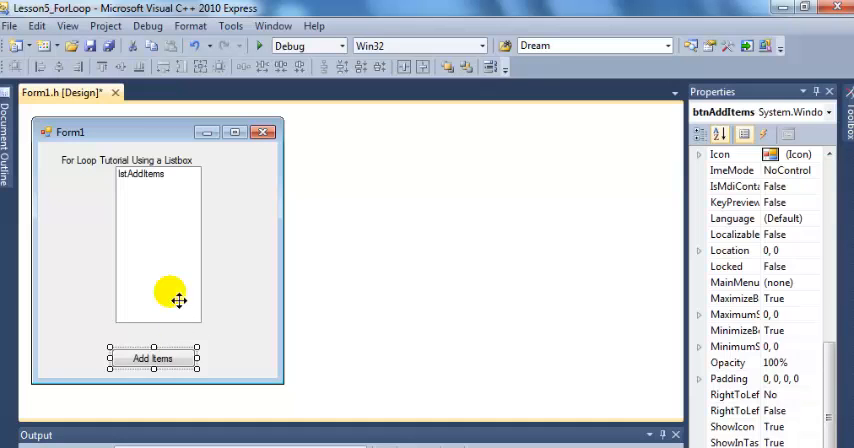
click(156, 250)
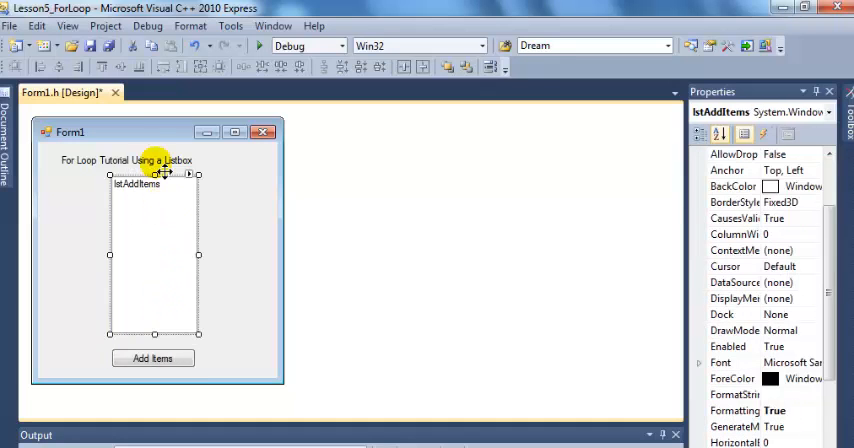
click(124, 160)
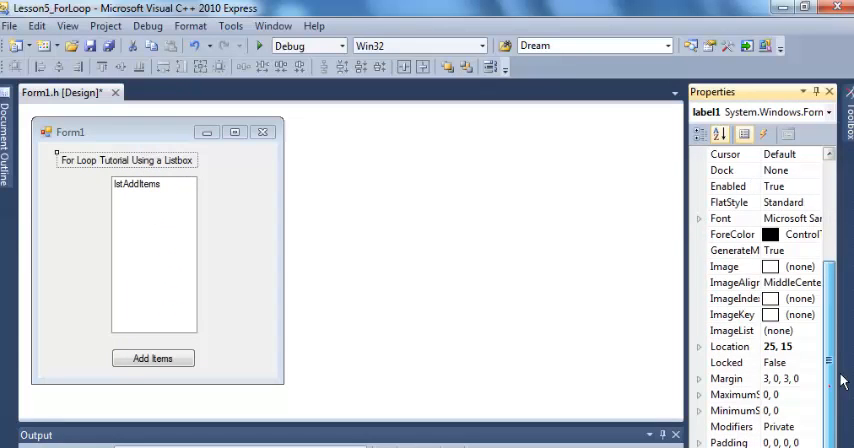
scroll(up, 3)
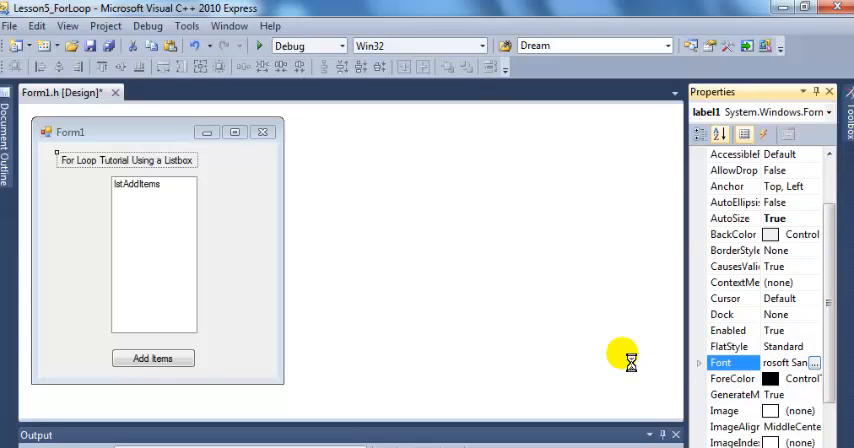
mouse_move(622, 362)
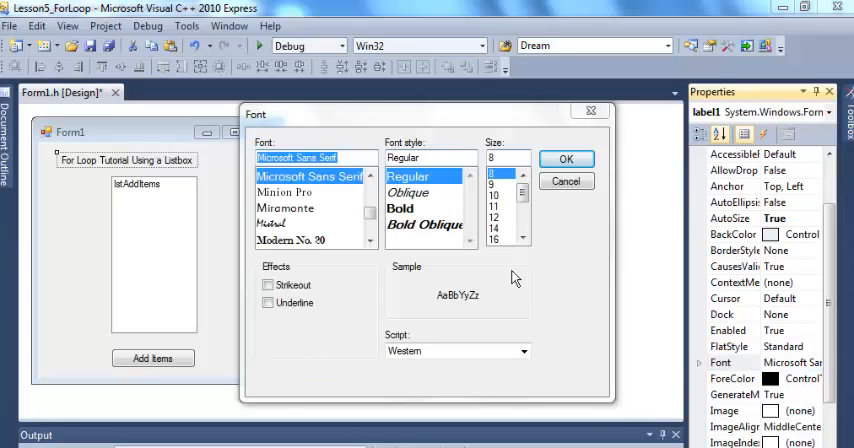
Set the heading label's font to bold, size 12
click(400, 208)
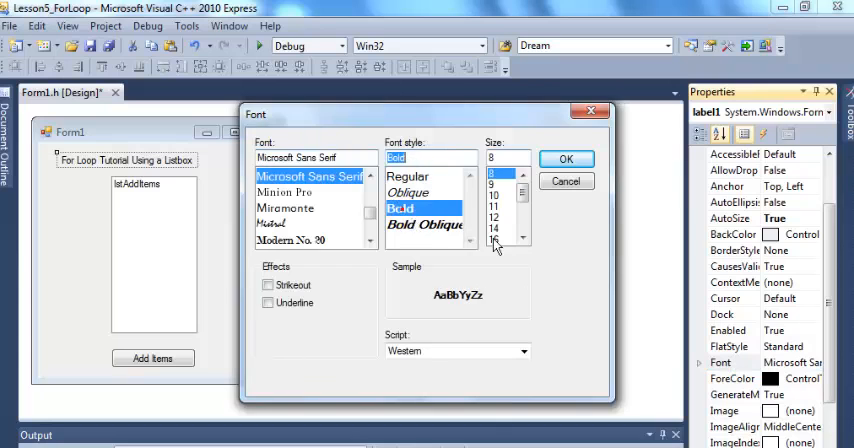
click(492, 216)
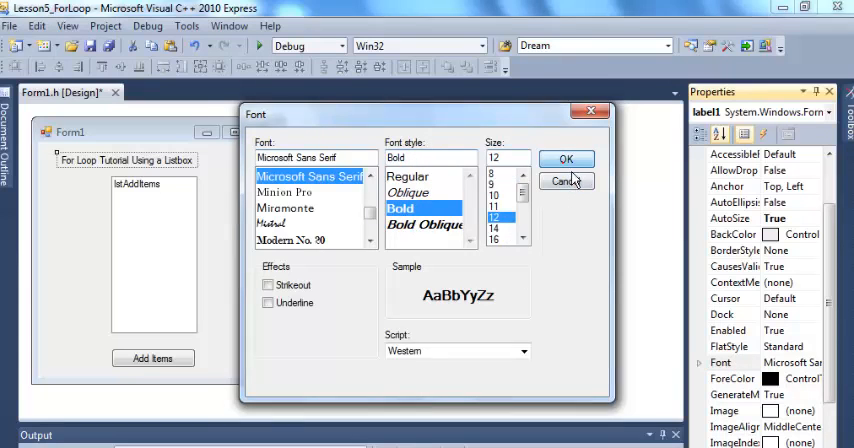
click(566, 158)
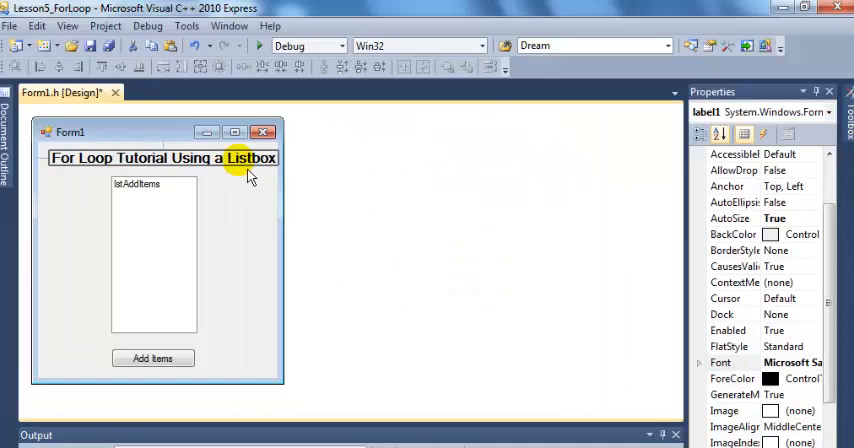
click(258, 196)
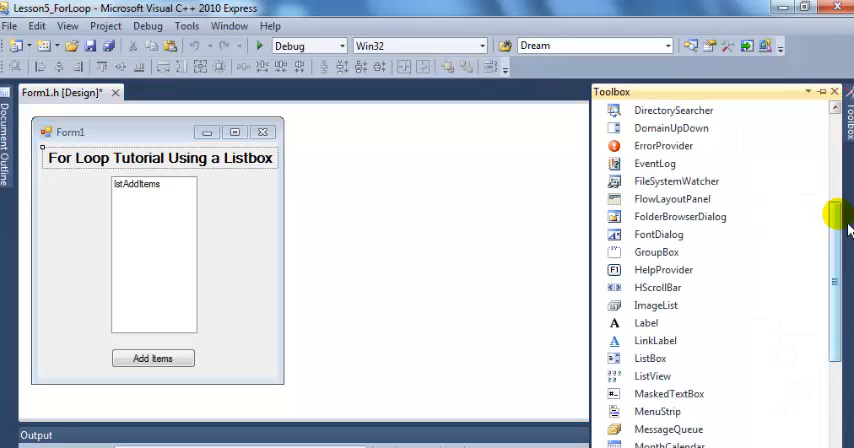
Widen the Properties window and review the lstAddItems list box properties, setting the tooltip text
scroll(down, 3)
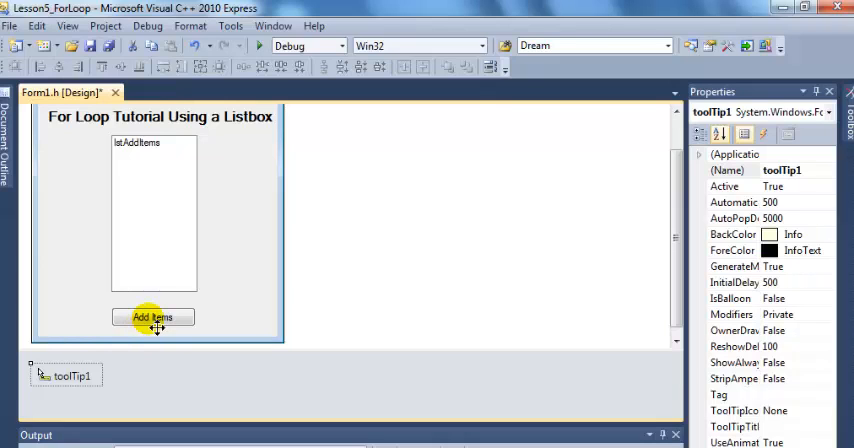
mouse_move(812, 380)
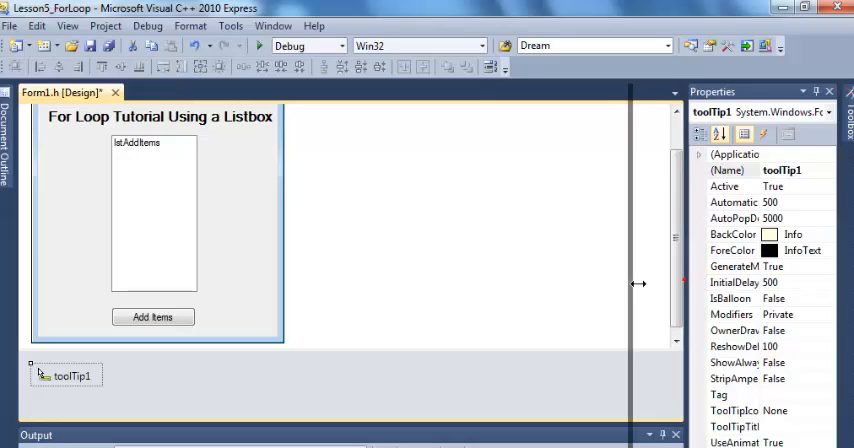
click(696, 134)
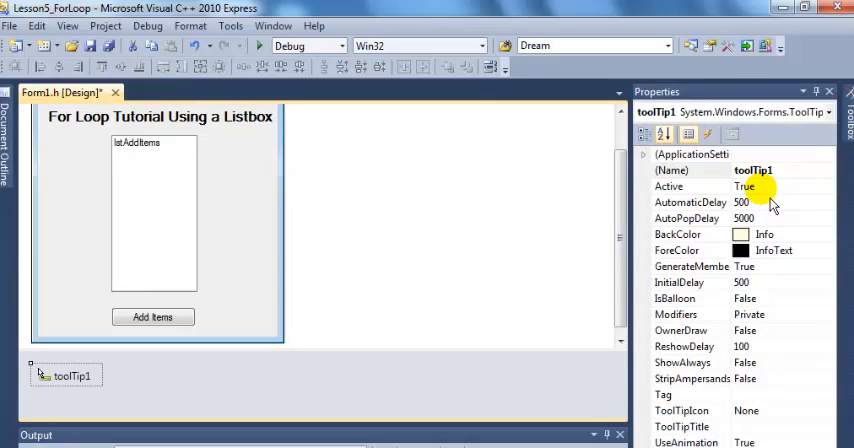
click(152, 212)
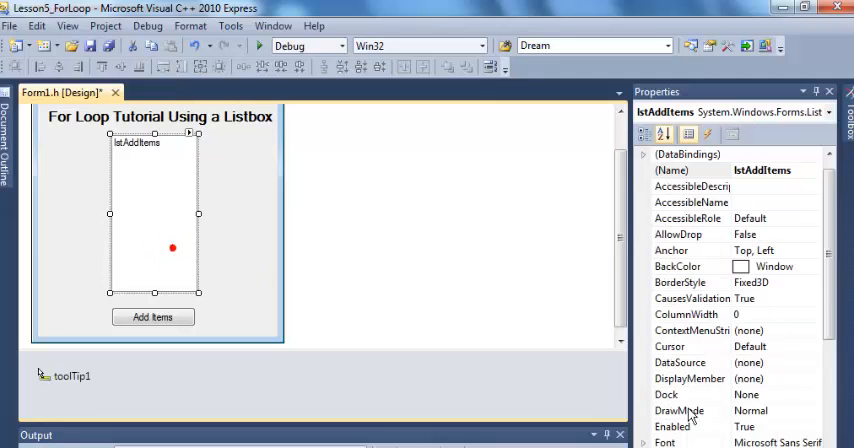
scroll(down, 3)
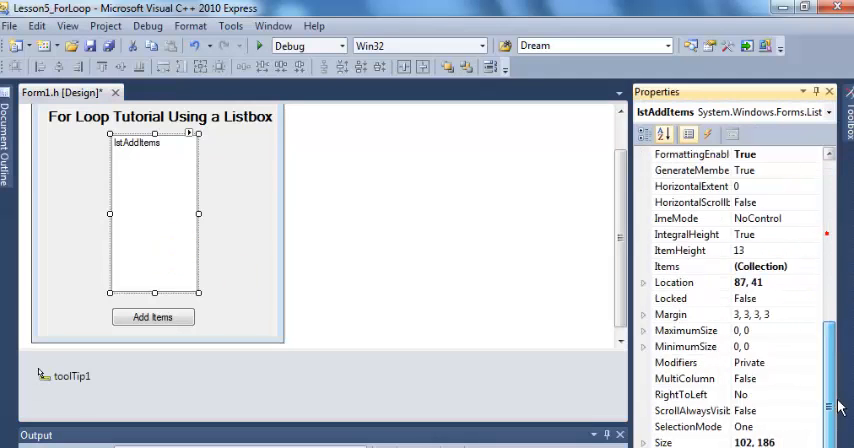
scroll(up, 3)
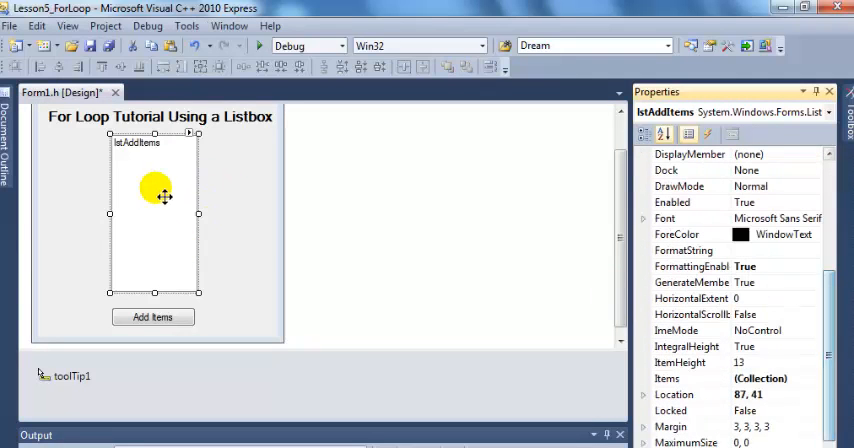
scroll(down, 3)
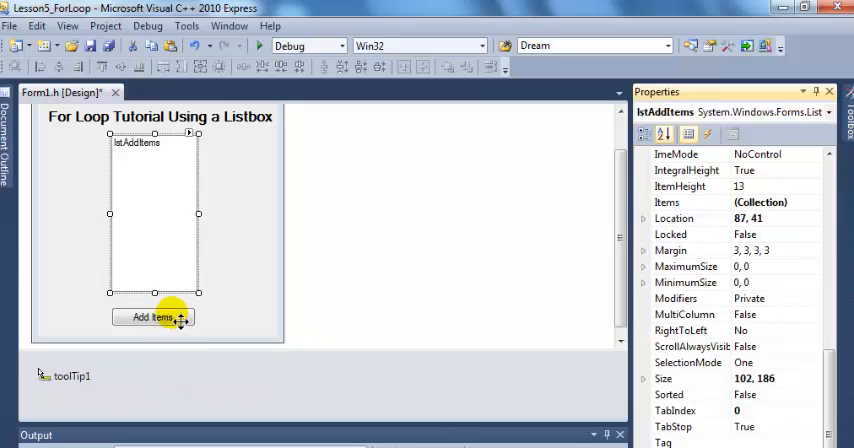
Review the Add Items button's properties, then select the form itself, sized 300 by 318
click(152, 316)
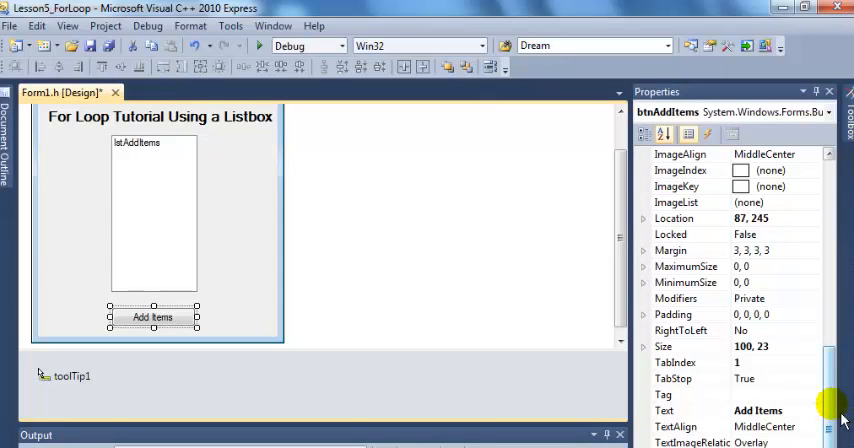
scroll(down, 3)
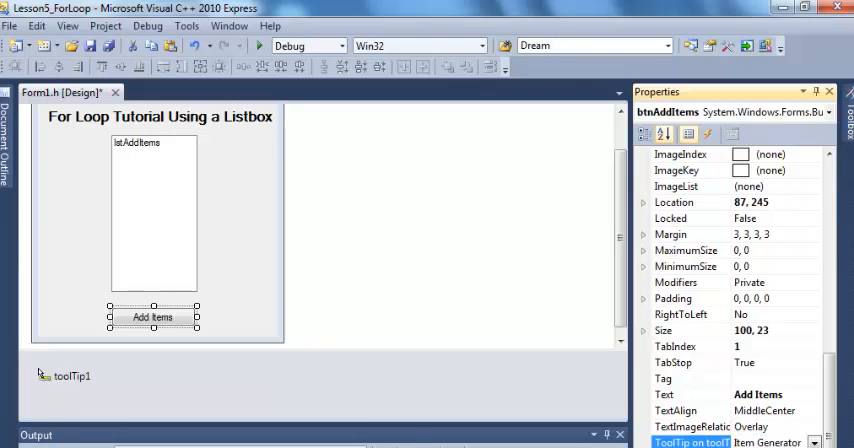
click(248, 136)
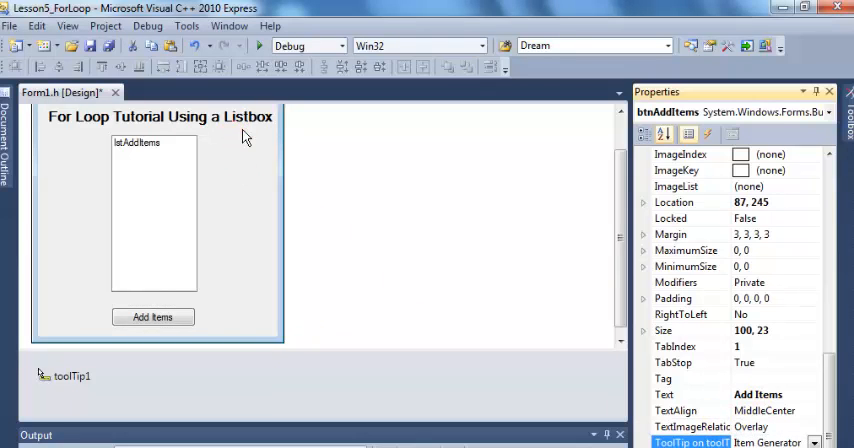
click(158, 116)
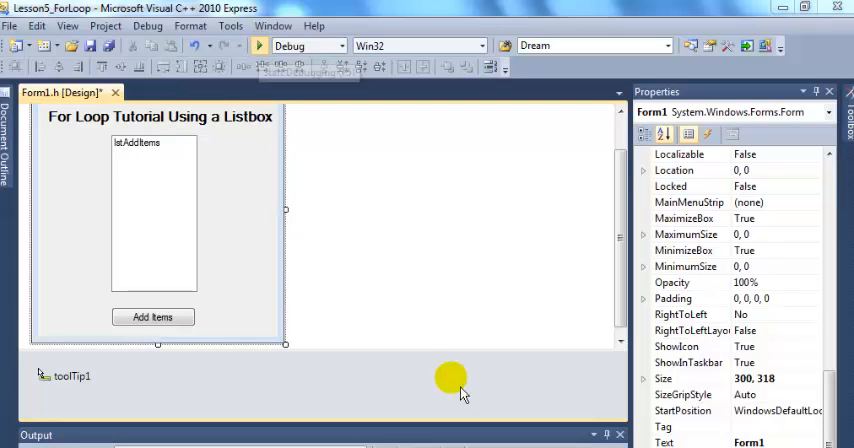
Build and run Lesson5_ForLoop, check the heading tooltip, then close the running form
click(260, 44)
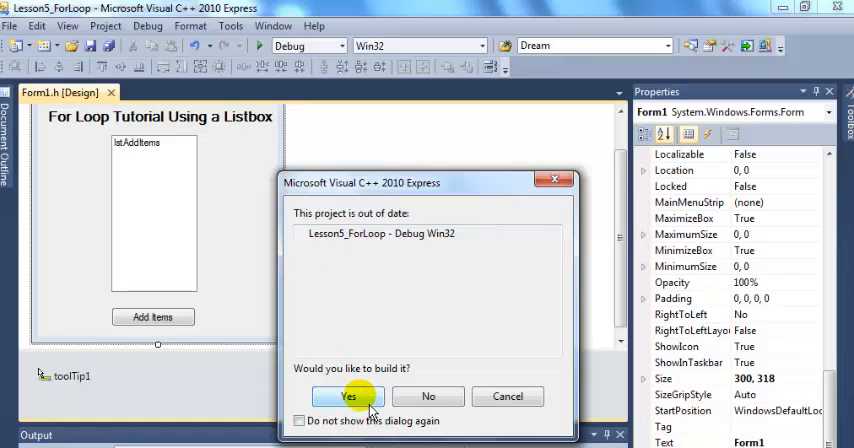
click(348, 396)
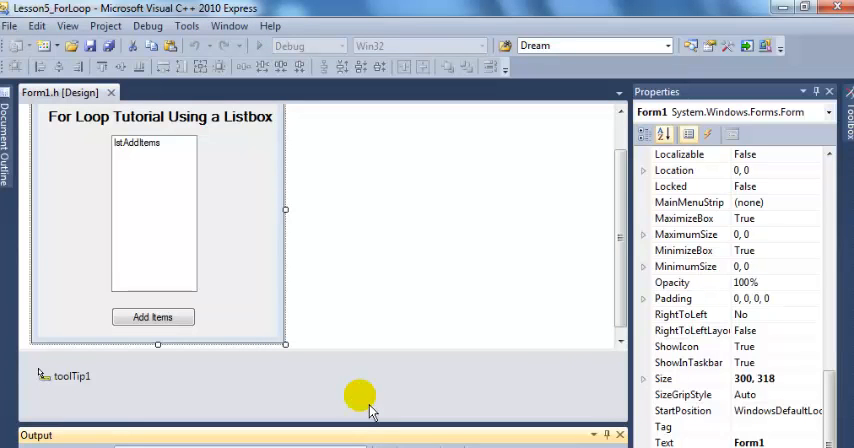
mouse_move(370, 410)
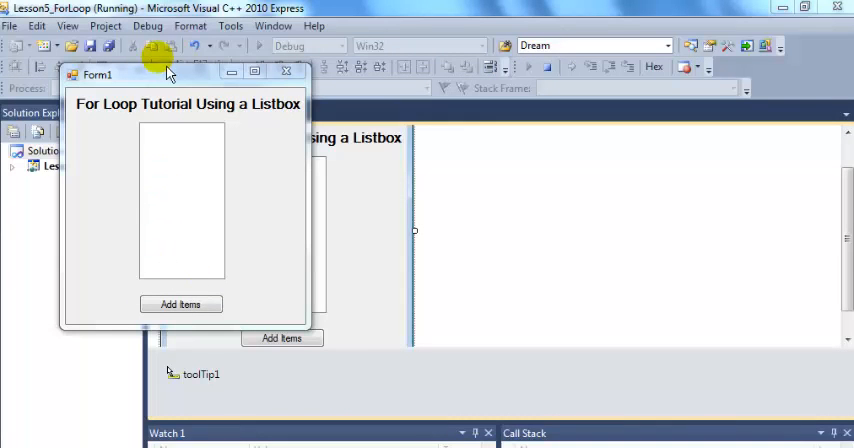
mouse_move(184, 204)
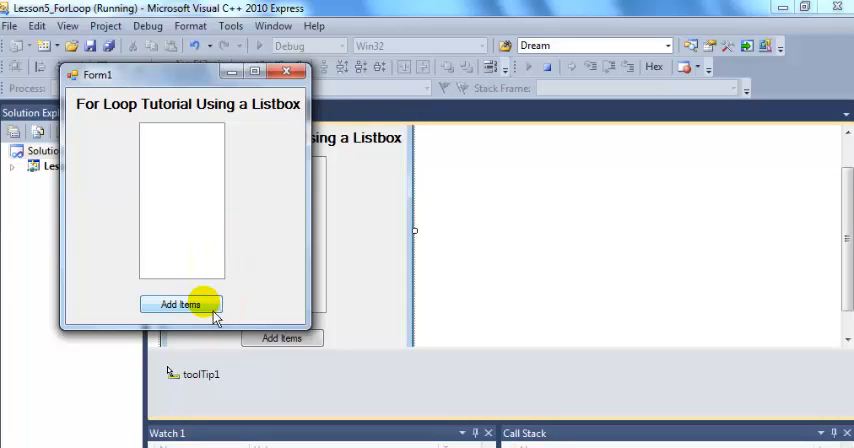
mouse_move(260, 150)
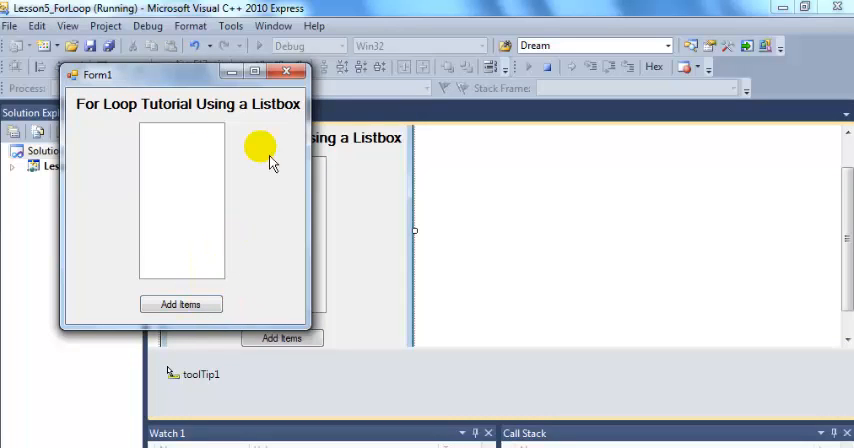
mouse_move(264, 122)
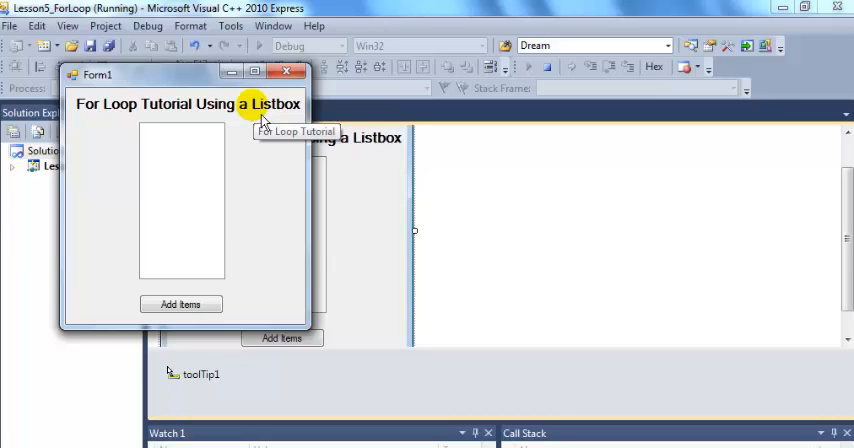
mouse_move(290, 72)
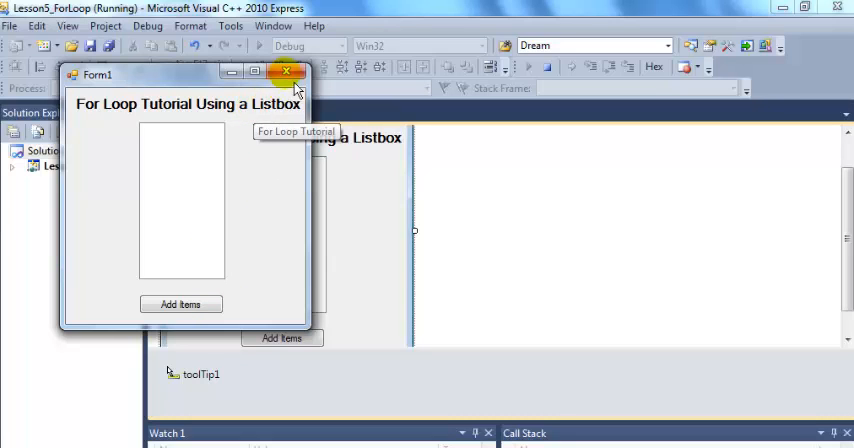
click(288, 72)
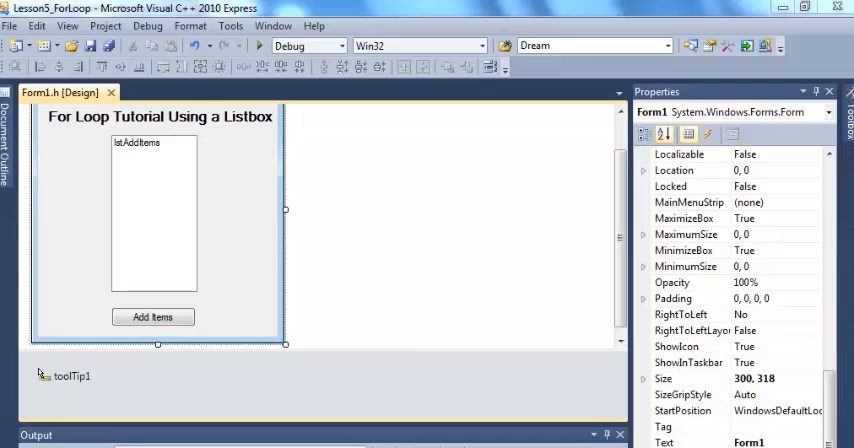
mouse_move(204, 310)
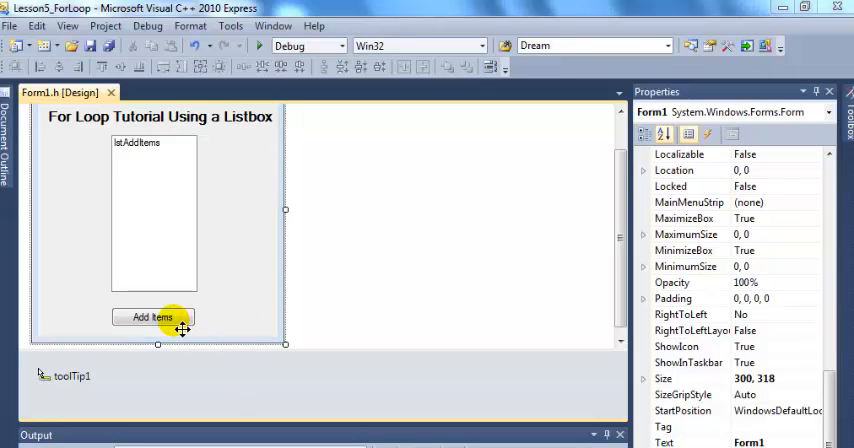
click(152, 316)
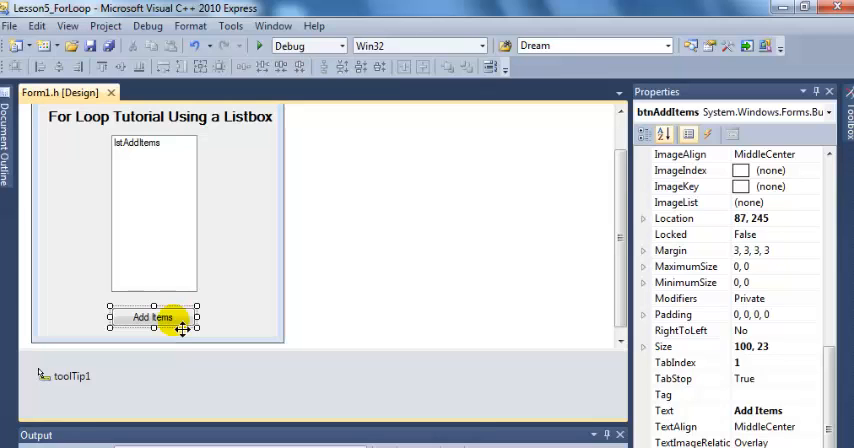
In the btnAddItems_Click handler declare int i and begin the for loop
double_click(152, 316)
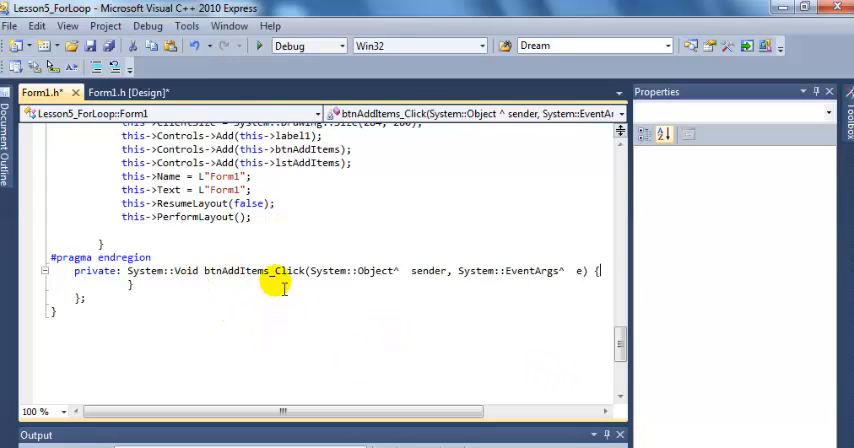
click(150, 284)
text(int i;)
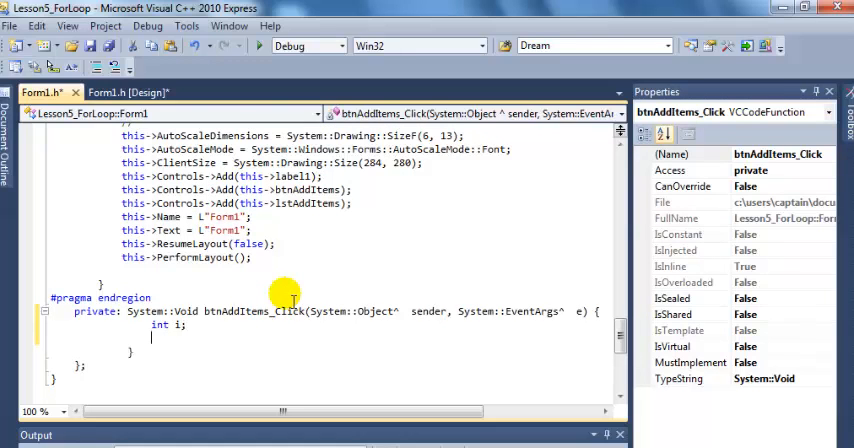
text(for(i)
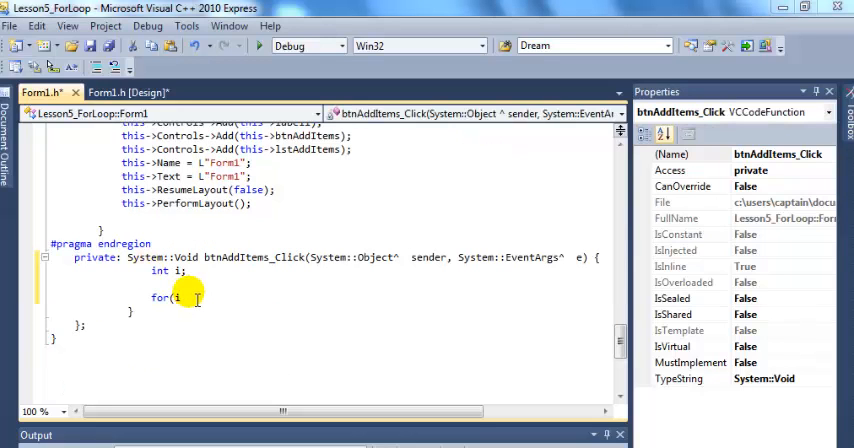
Complete the header for(i = 1; i <= 12; i++) and start the loop body
click(196, 302)
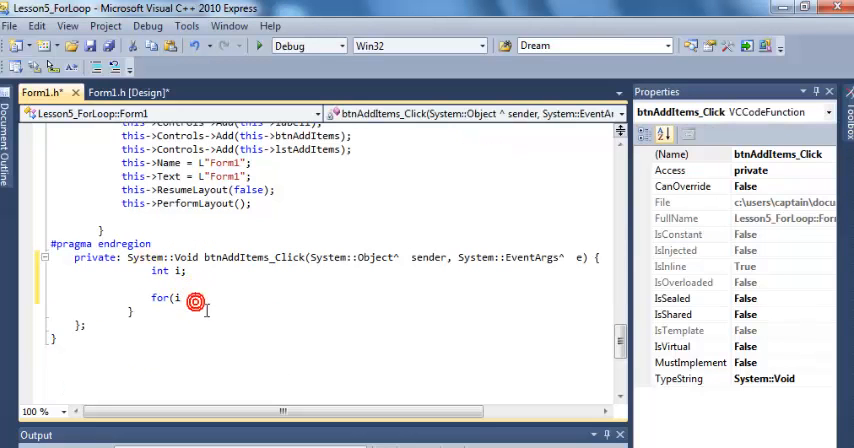
text(= 1)
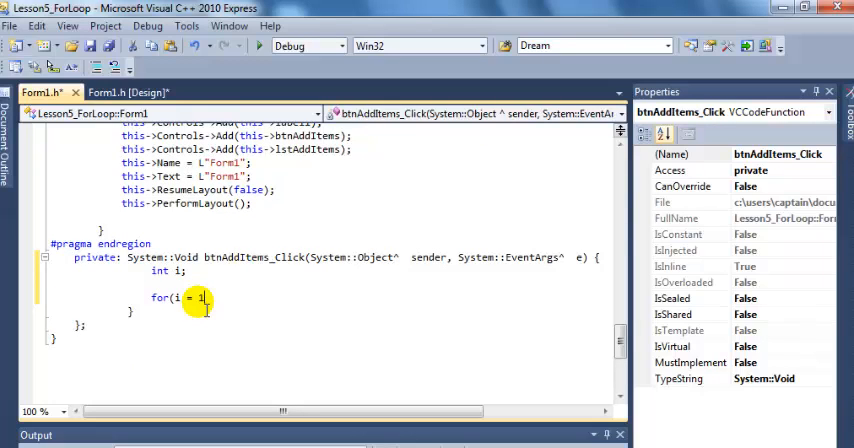
text(;)
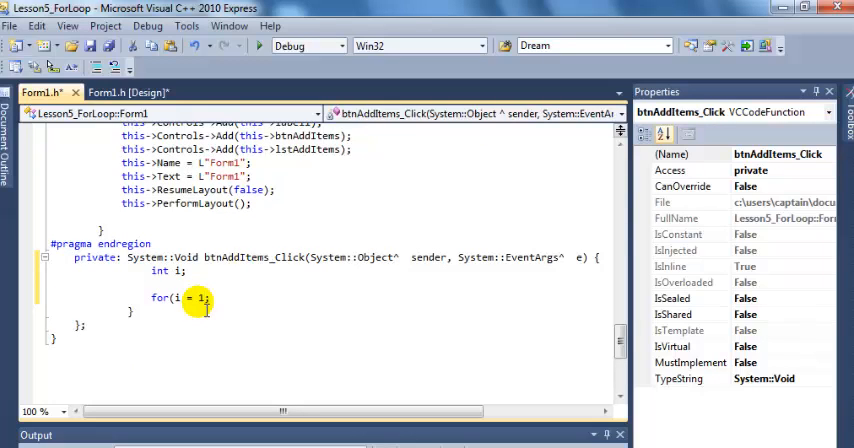
text(i)
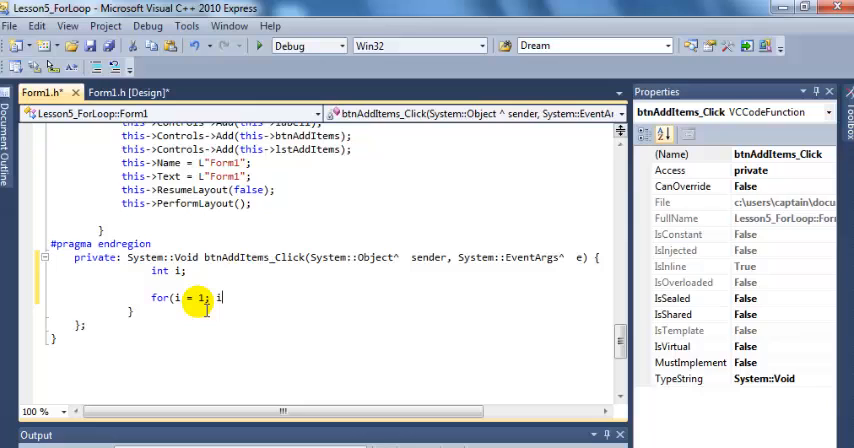
text(<=)
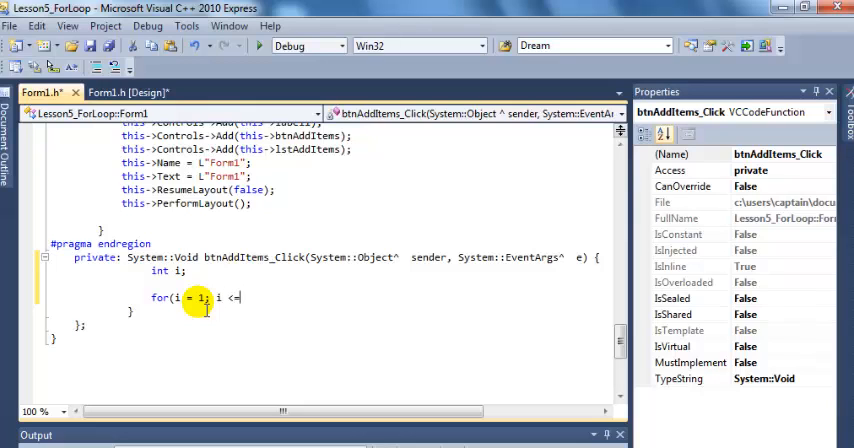
text(12)
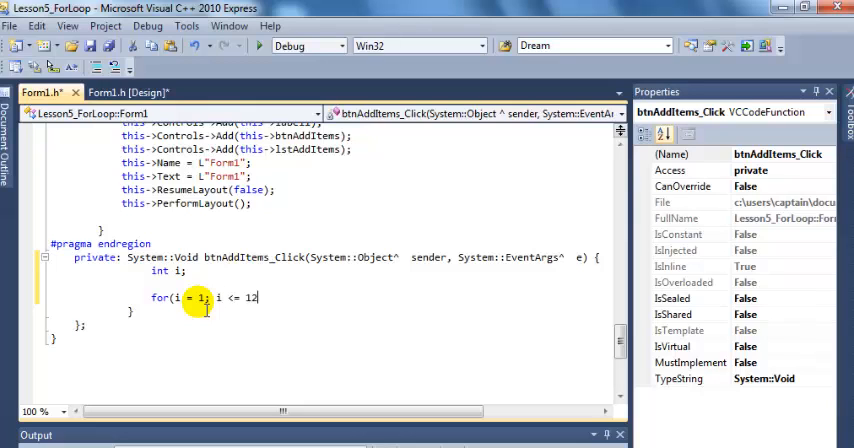
text(;)
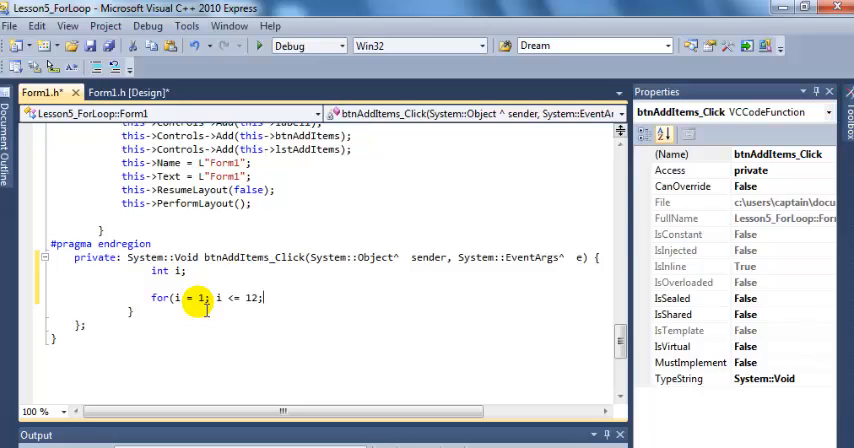
text(i)
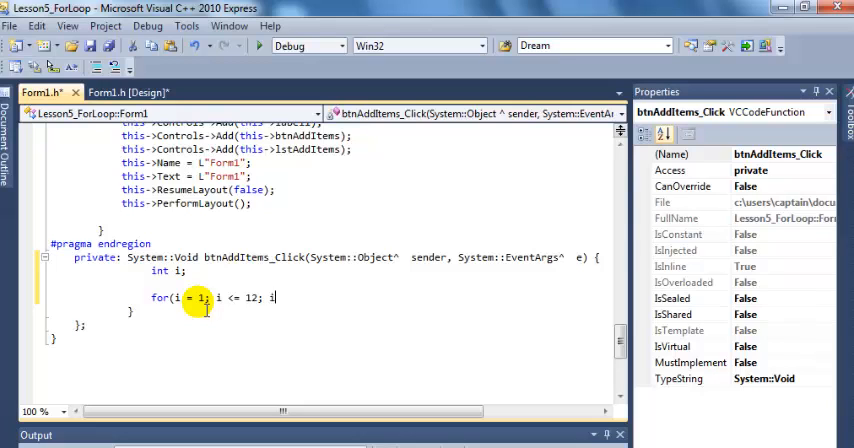
text(++)
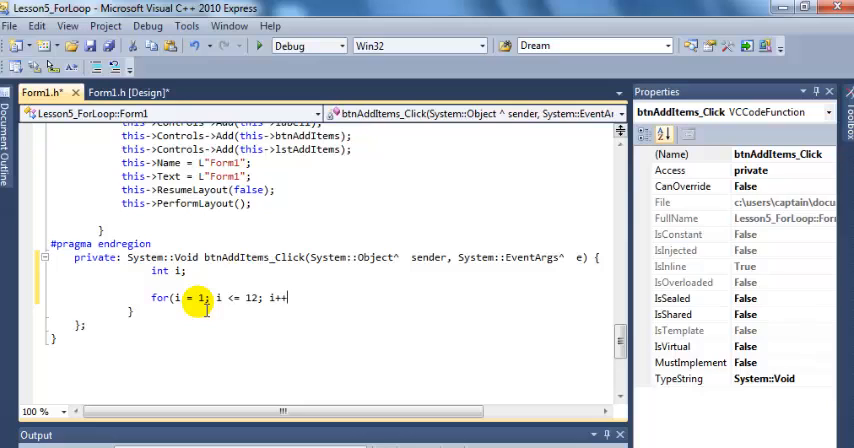
text())
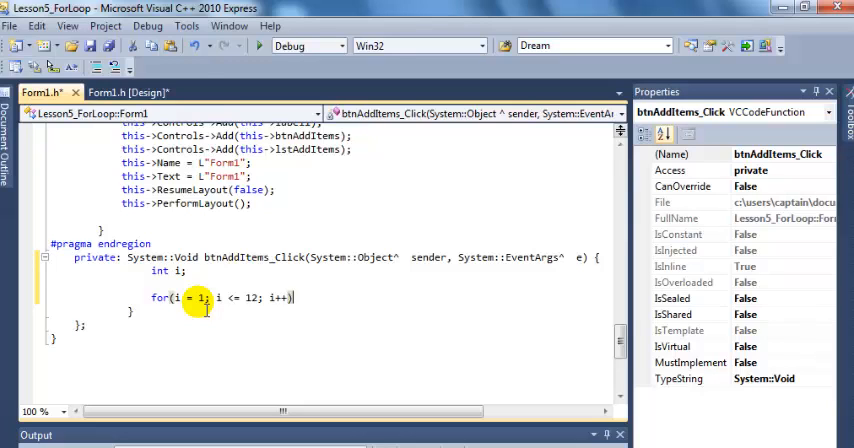
key(Return)
text({)
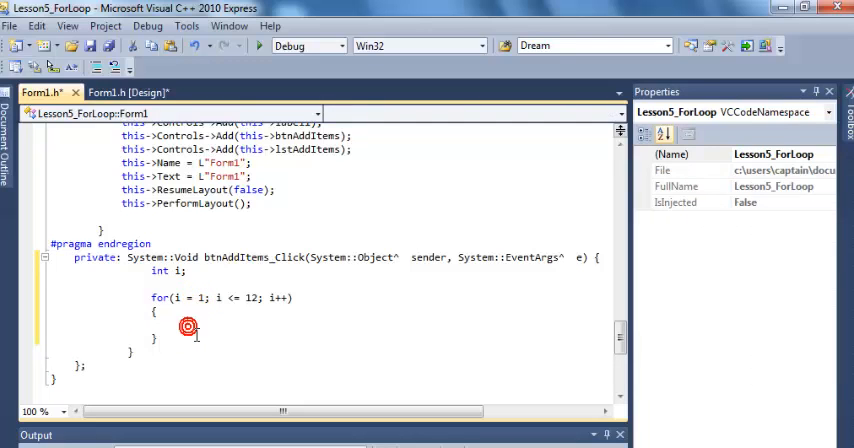
Inside the loop write lstAddItems->Items-Add(i), with the arrow before Add still missing
text(lstAddItems)
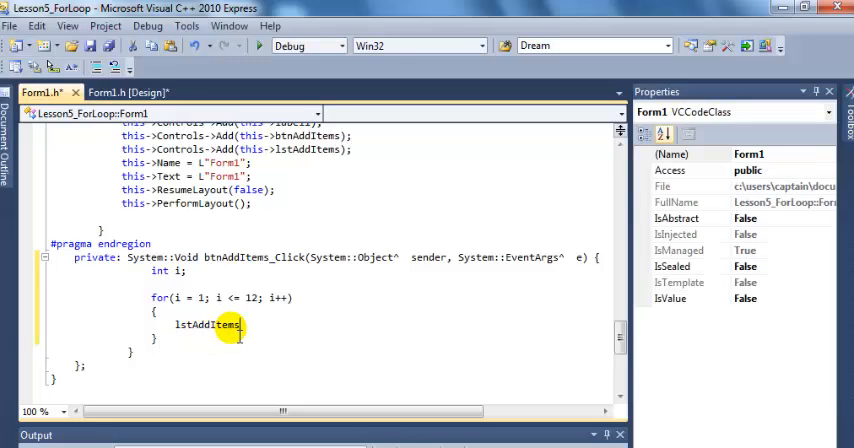
mouse_move(356, 356)
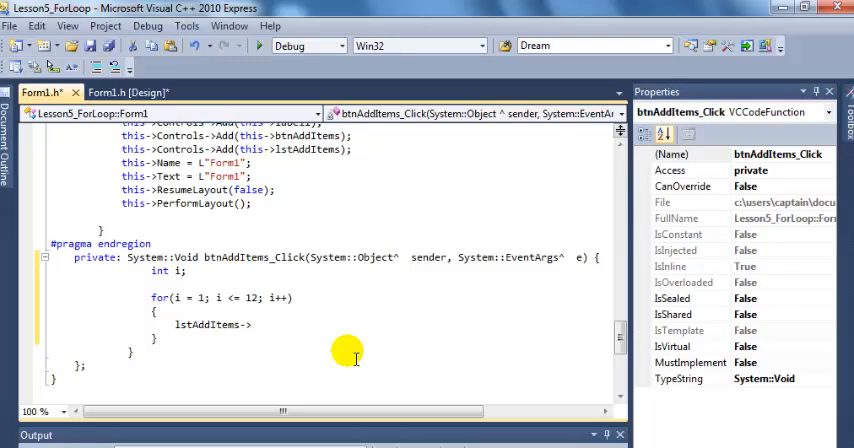
text(Ite)
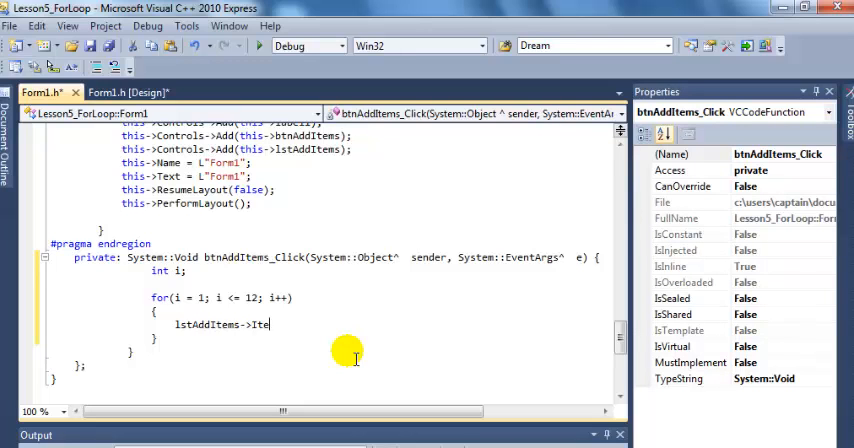
text(ms)
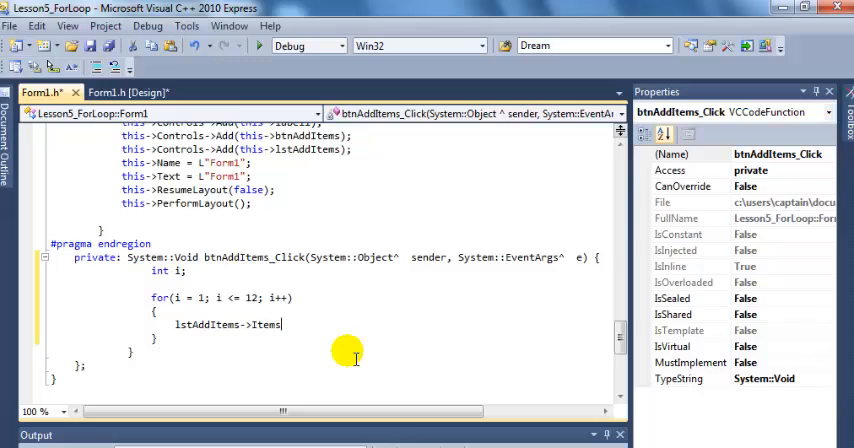
text(-)
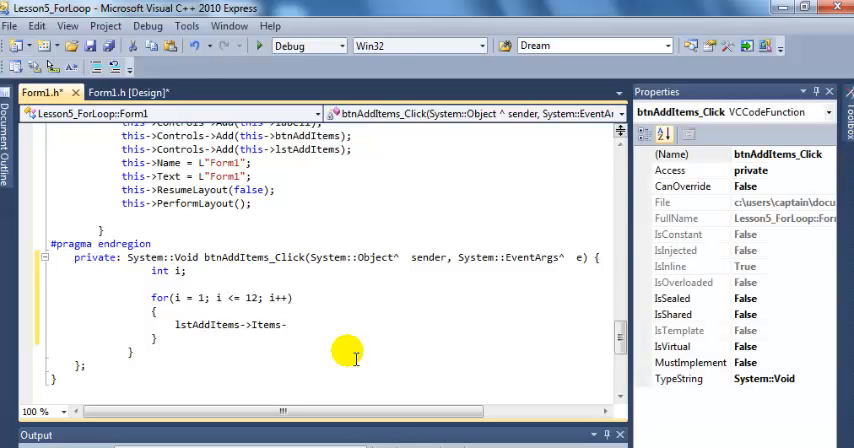
text(Add)
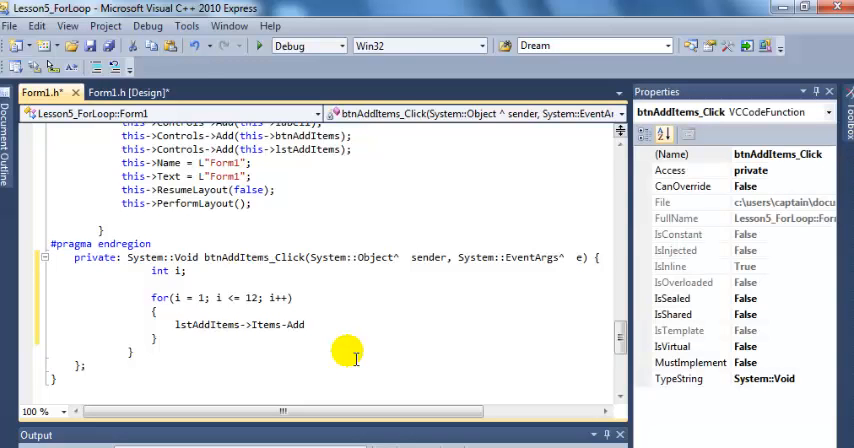
text((i);)
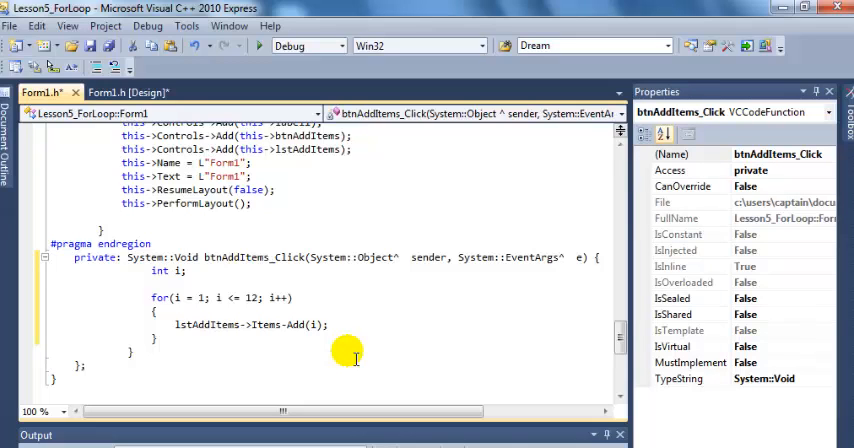
mouse_move(398, 438)
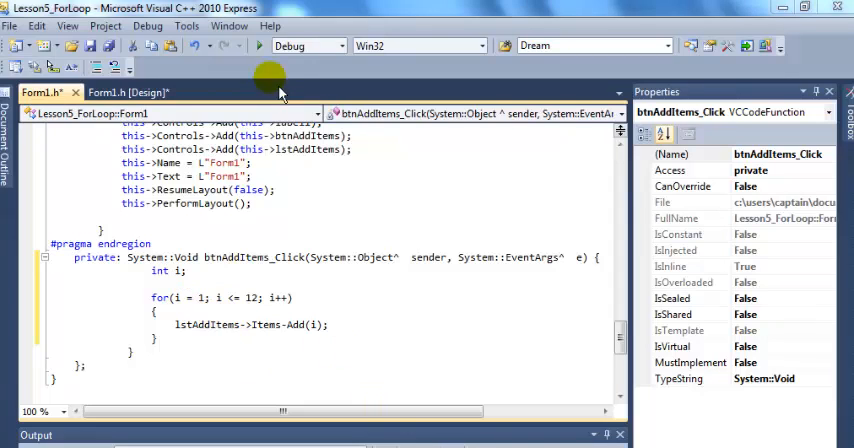
mouse_move(260, 46)
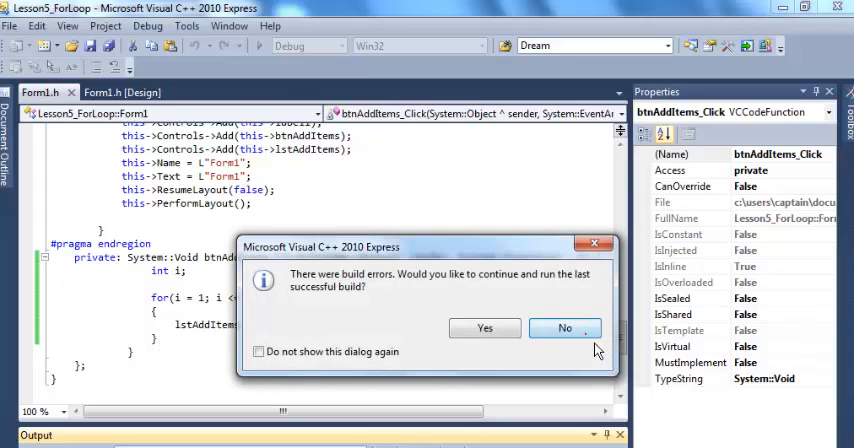
Decline running the last successful build after the build errors
click(564, 328)
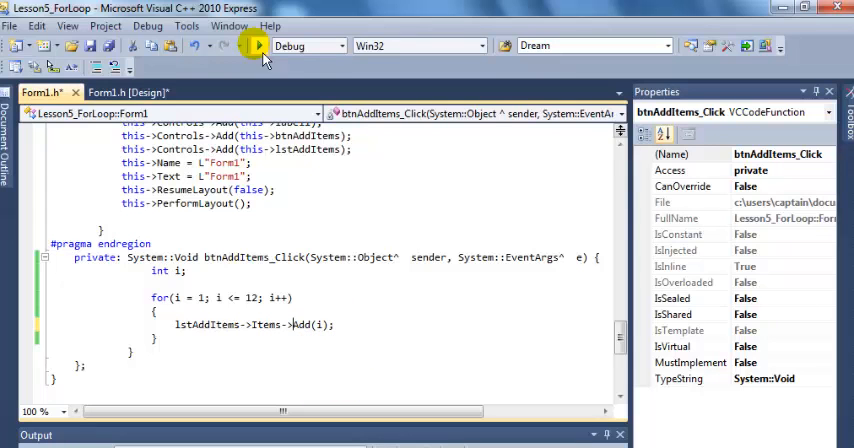
mouse_move(258, 44)
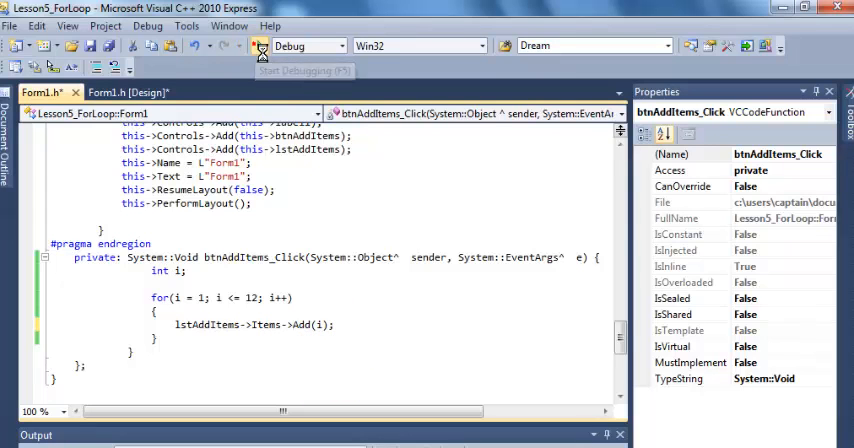
Rebuild and run, fill the list box with 1–12 via Add Items, then close the form
click(260, 46)
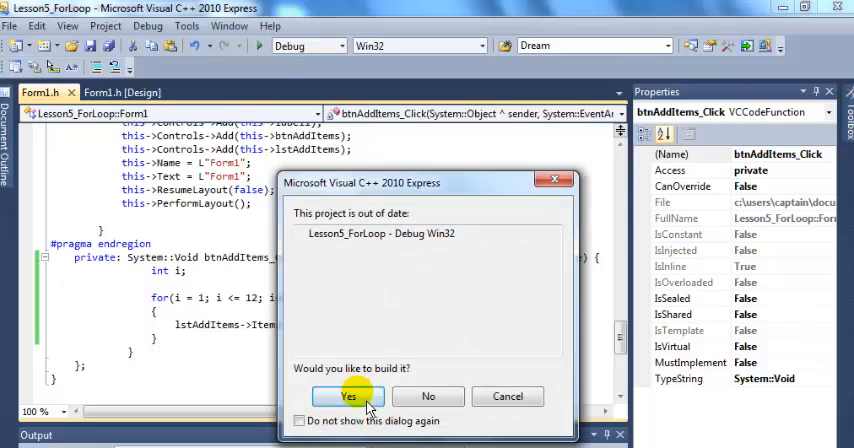
click(348, 396)
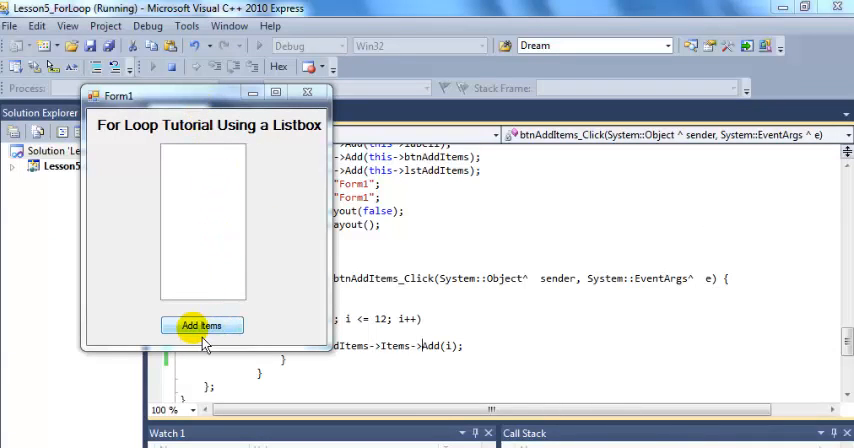
click(202, 324)
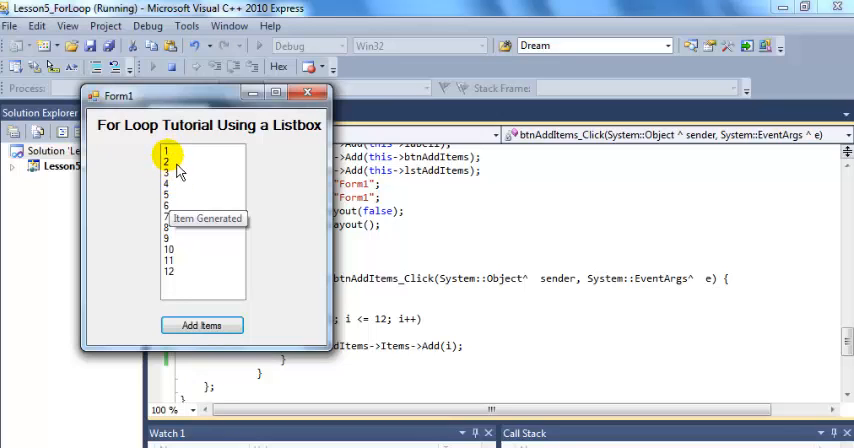
mouse_move(196, 290)
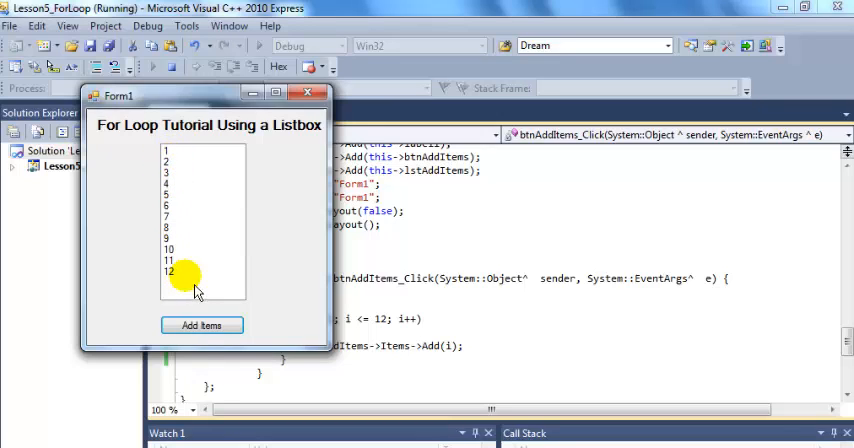
click(168, 150)
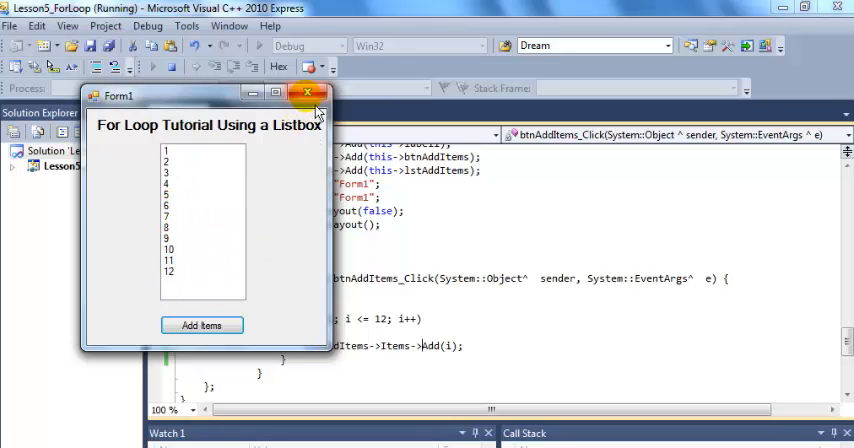
click(308, 92)
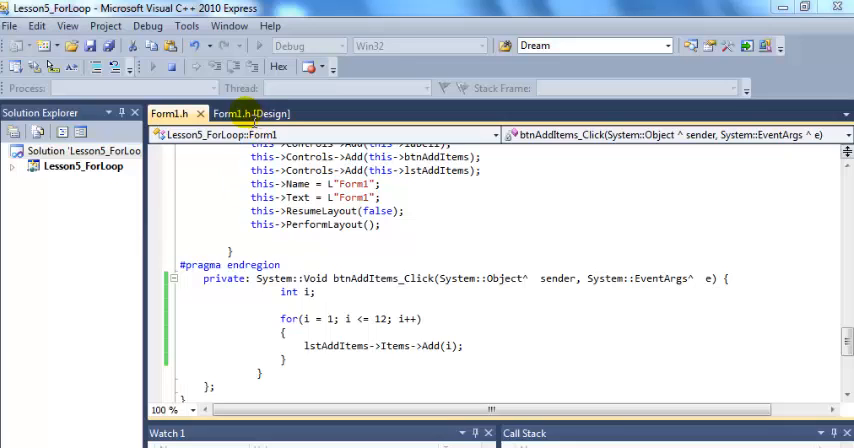
Give the lstAddItems list box a bold Microsoft Sans Serif font at a larger size in the designer
click(244, 112)
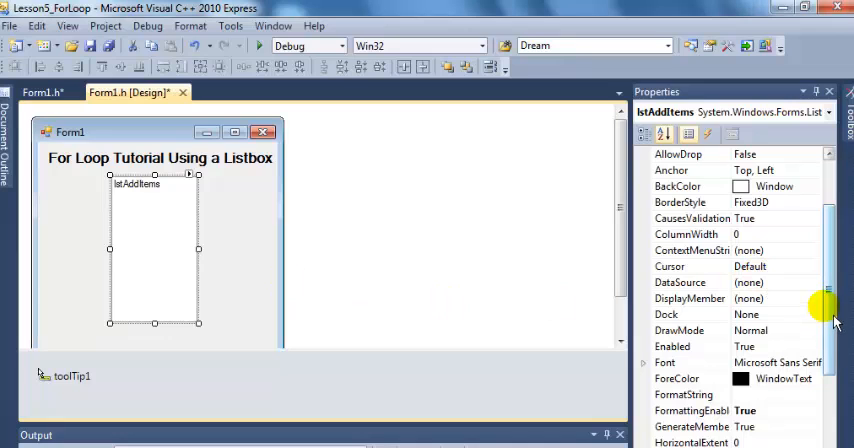
scroll(down, 3)
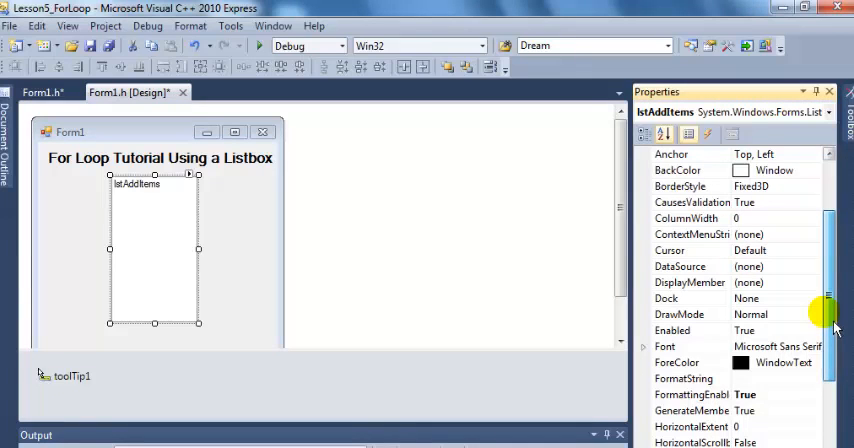
click(690, 346)
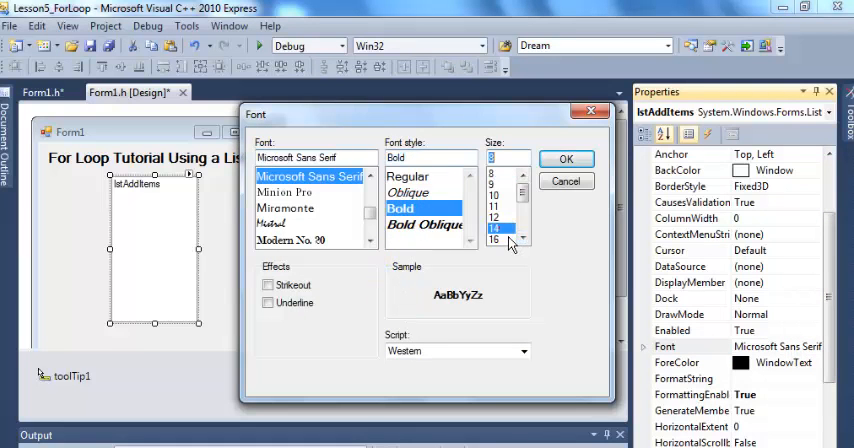
click(492, 228)
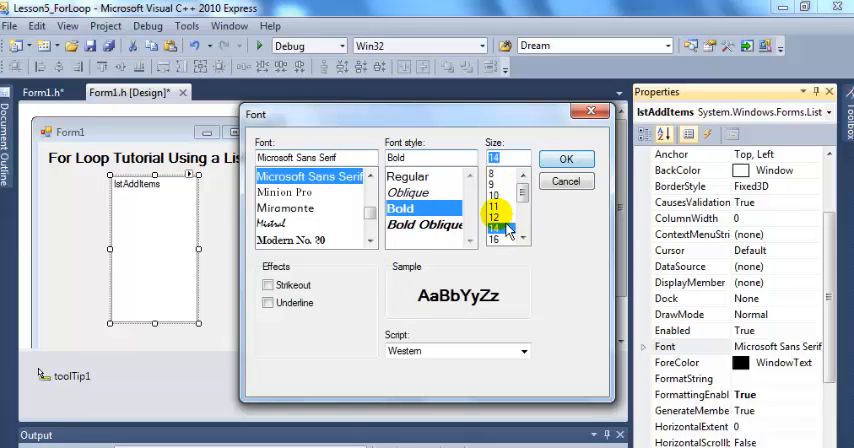
click(492, 216)
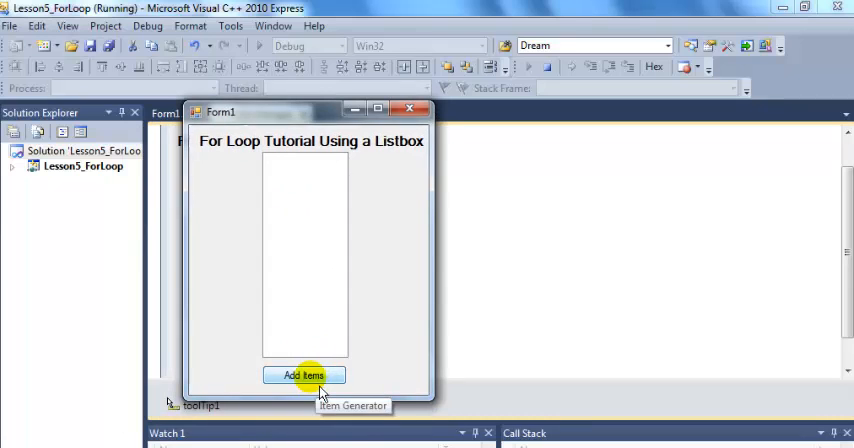
Use Add Items in the running form to fill the list box with bold numbers 1–12
click(304, 376)
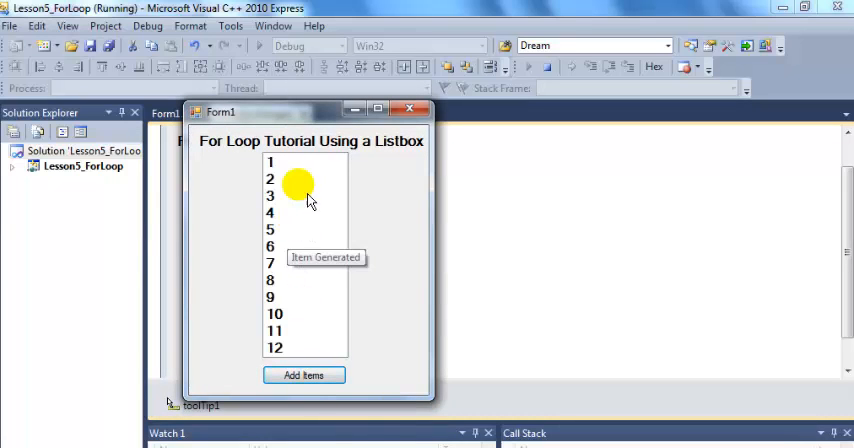
mouse_move(218, 162)
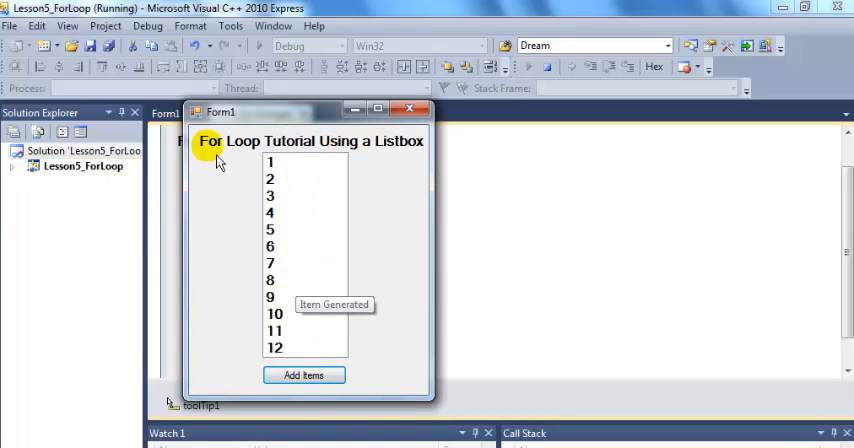